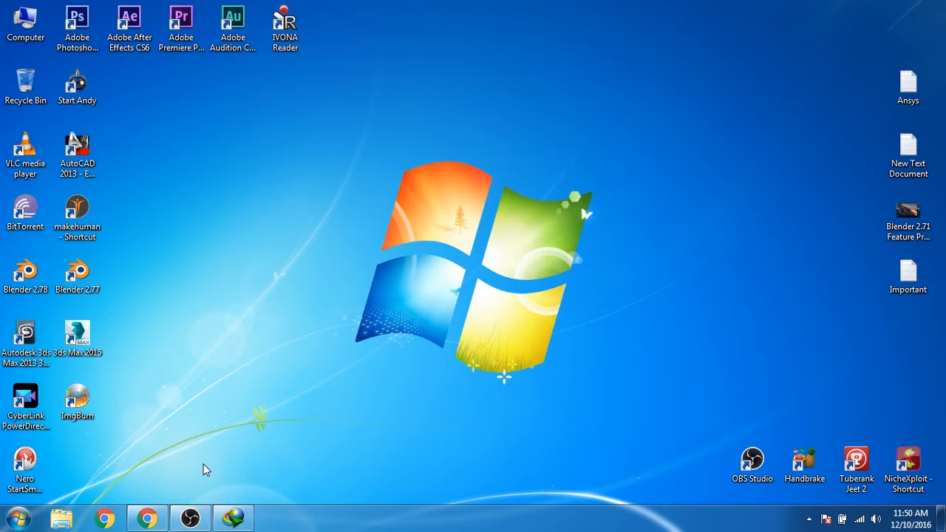
{"action": "mouse_move", "coordinate": [198, 486]}
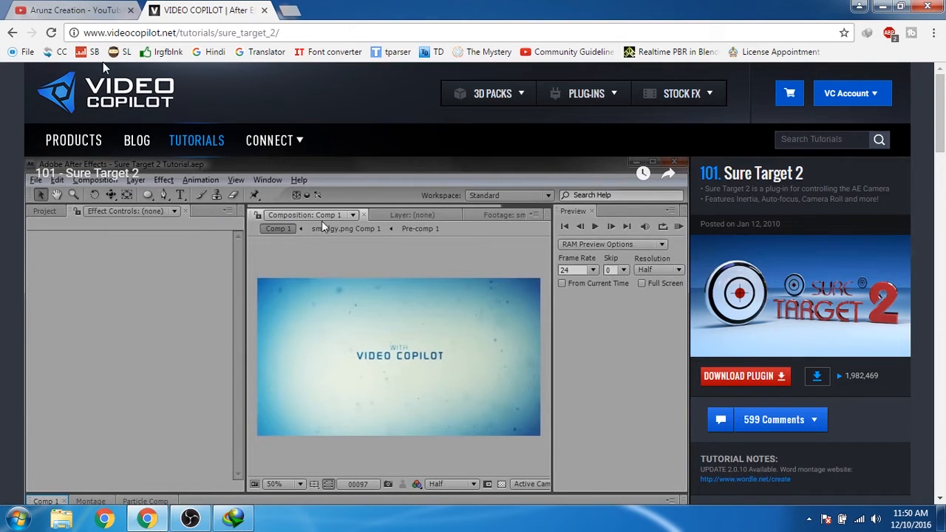
{"action": "mouse_move", "coordinate": [683, 359]}
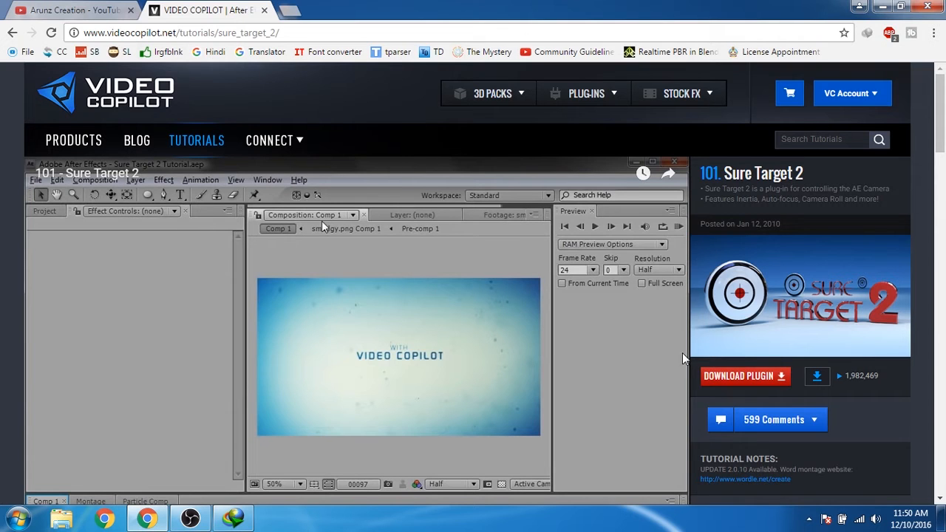
{"action": "mouse_move", "coordinate": [745, 376]}
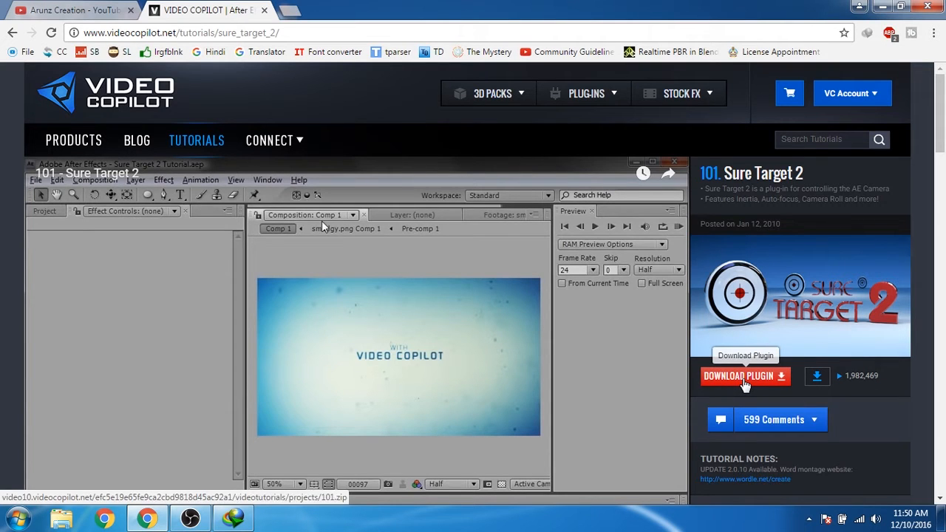
Download the Sure Target 2 plugin archive from the videocopilot.net page
{"action": "left_click", "coordinate": [744, 375]}
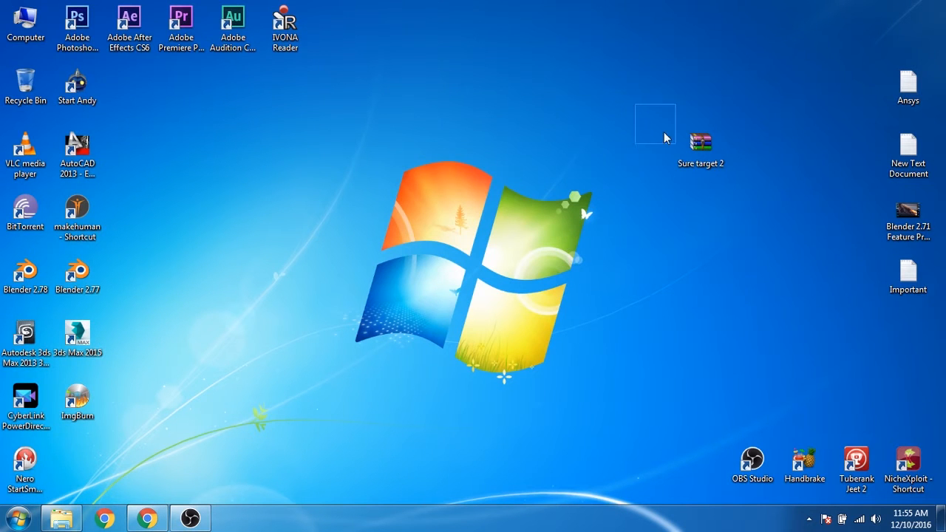
Extract the 'Sure target 2' archive with WinRAR into a desktop folder
{"action": "left_click", "coordinate": [700, 140]}
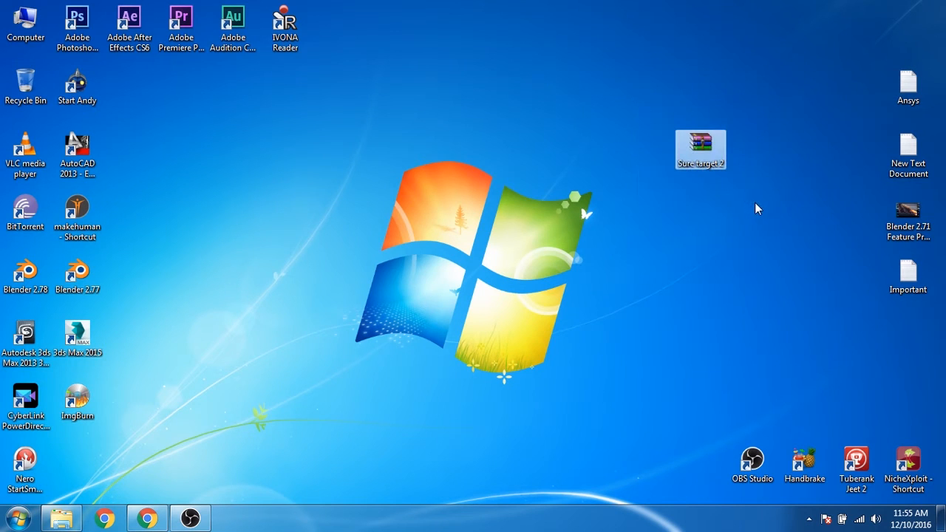
{"action": "right_click", "coordinate": [700, 149]}
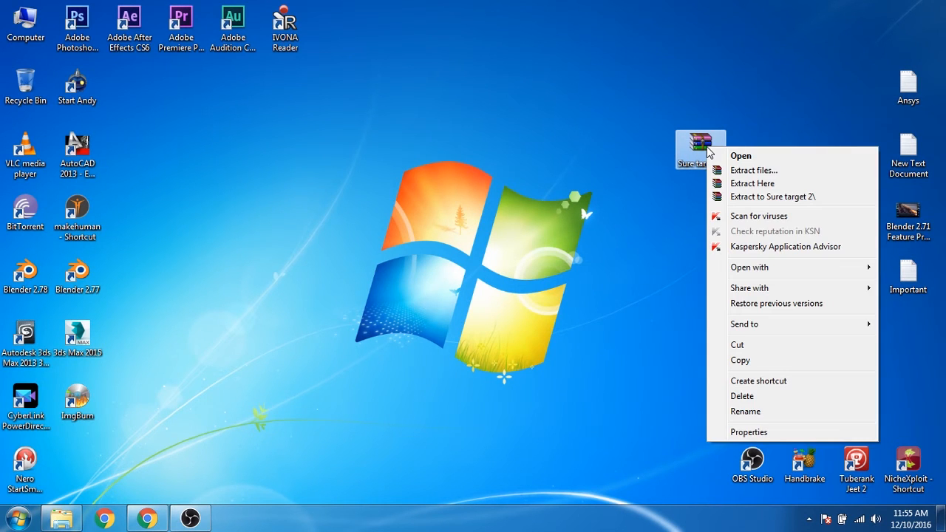
{"action": "mouse_move", "coordinate": [753, 170]}
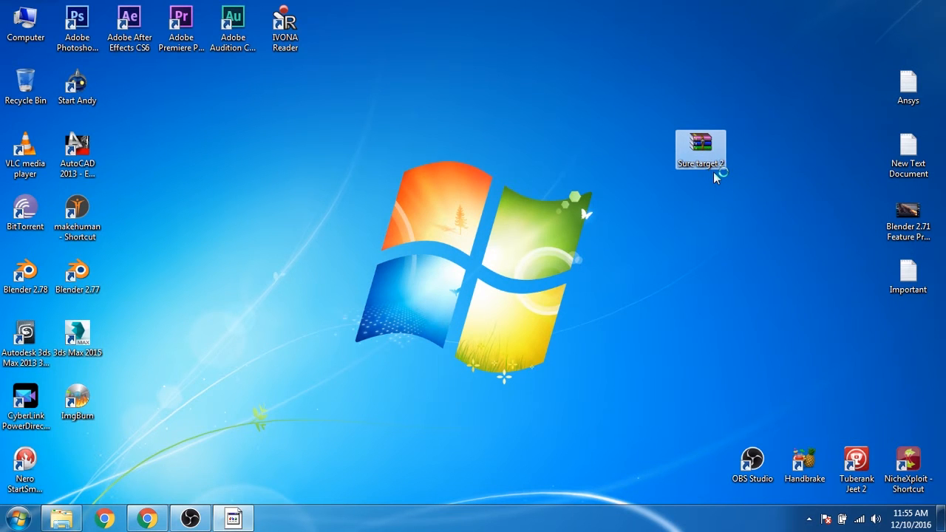
{"action": "double_click", "coordinate": [699, 149]}
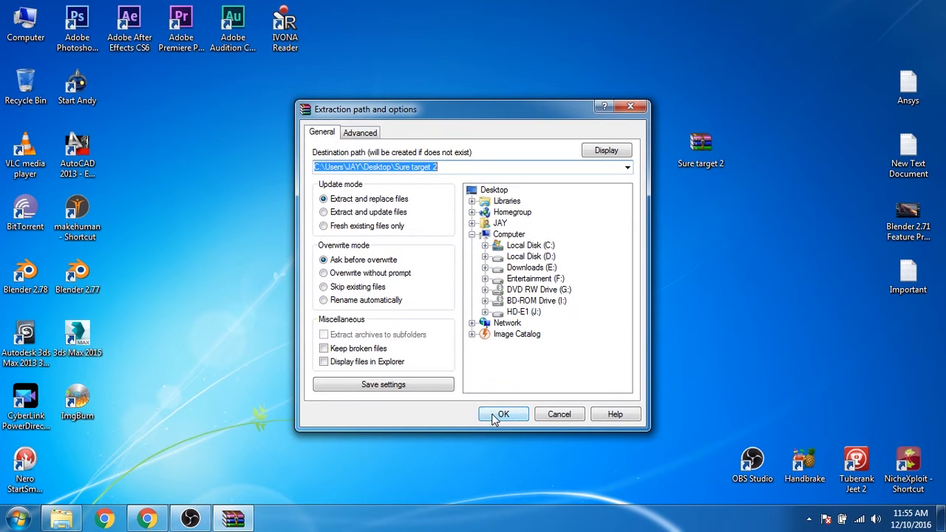
{"action": "left_click", "coordinate": [503, 414]}
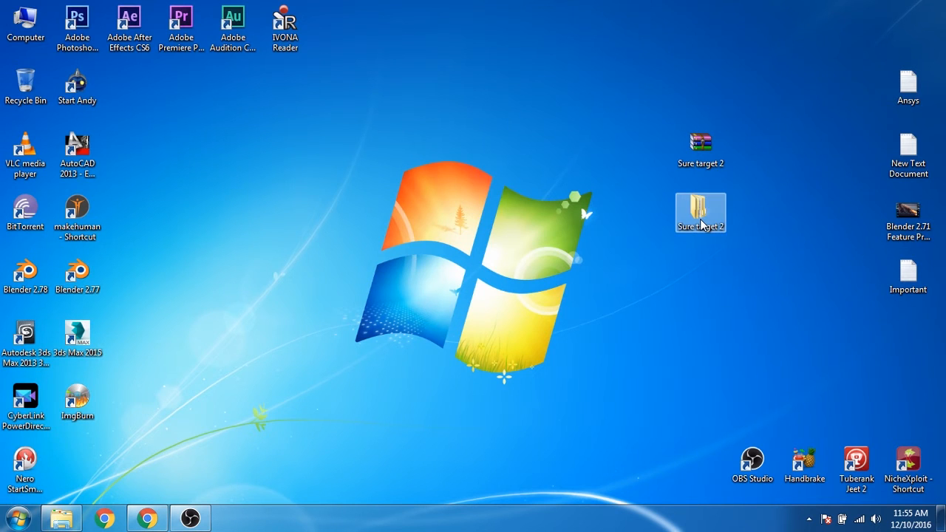
Browse Sure target 2 > Sure Target > Windows 64-bit and select the SureTarget plugin file
{"action": "double_click", "coordinate": [700, 213]}
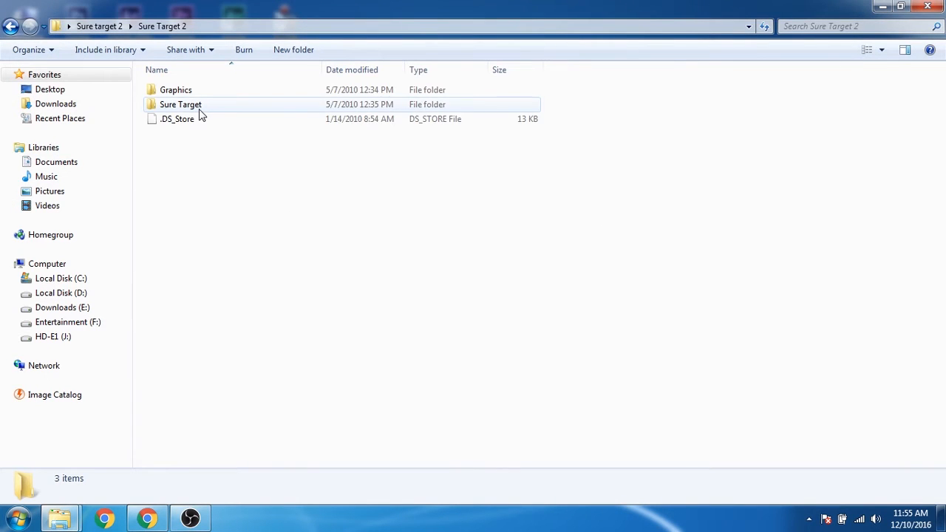
{"action": "double_click", "coordinate": [180, 104]}
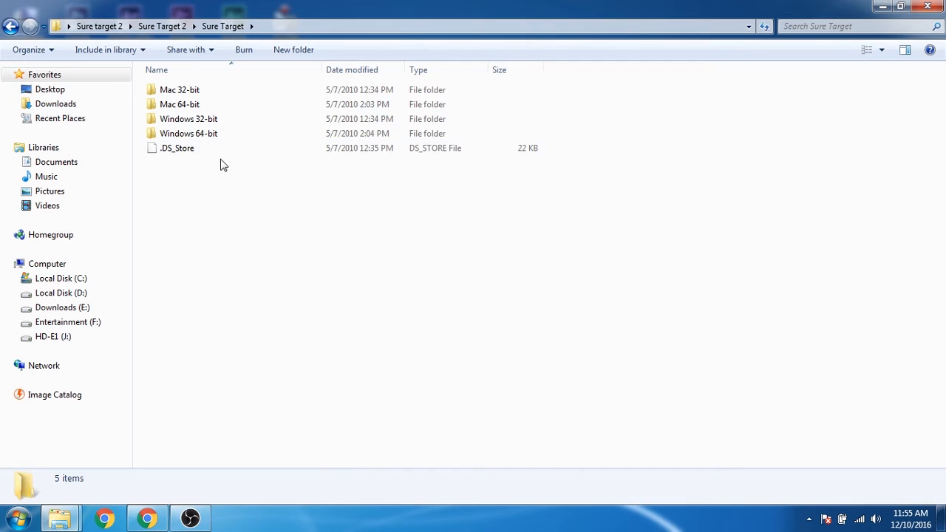
{"action": "left_click", "coordinate": [189, 133]}
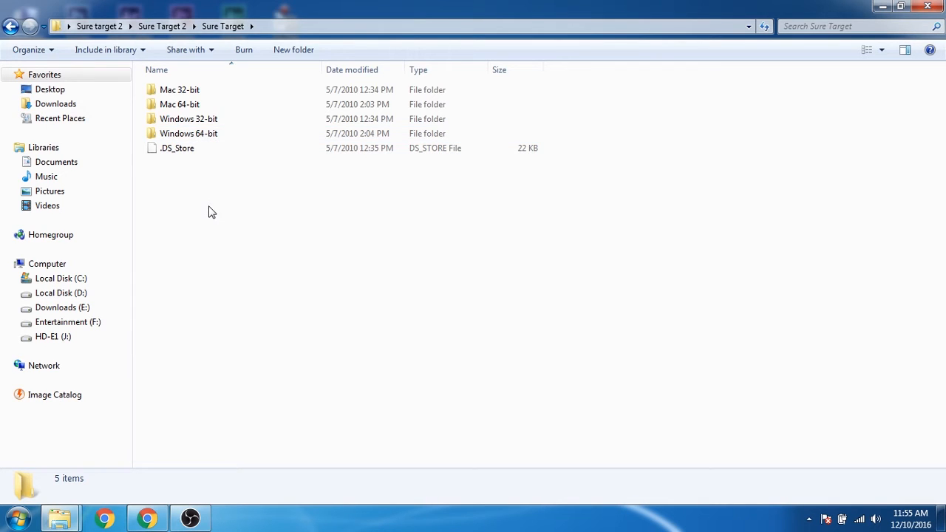
{"action": "double_click", "coordinate": [188, 132]}
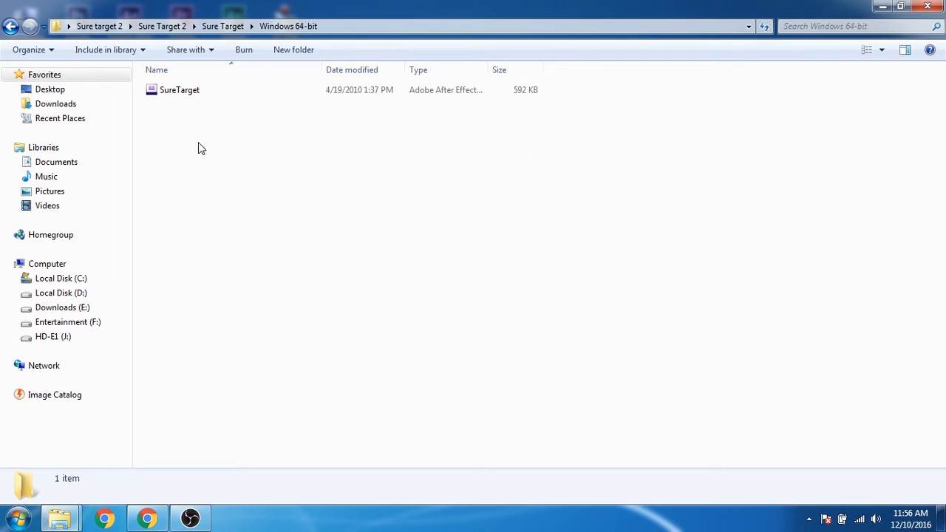
{"action": "left_click", "coordinate": [180, 90]}
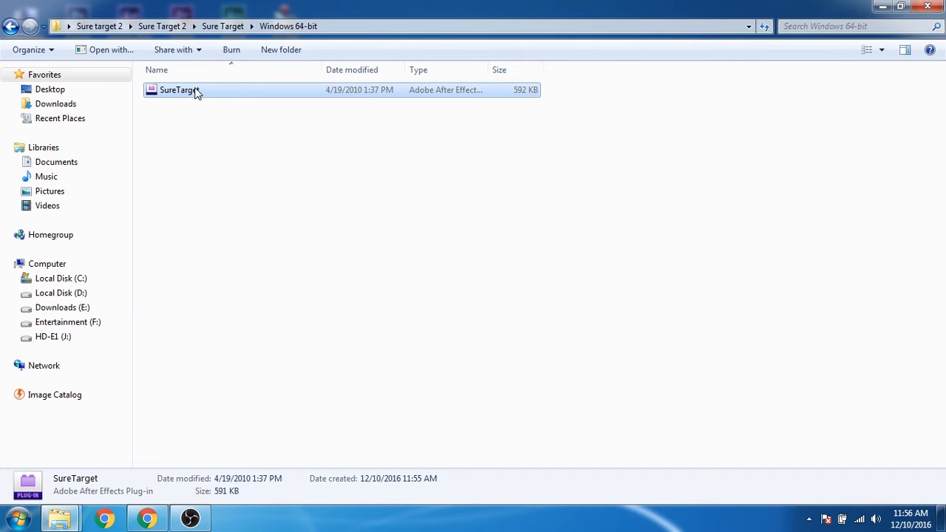
{"action": "right_click", "coordinate": [177, 89]}
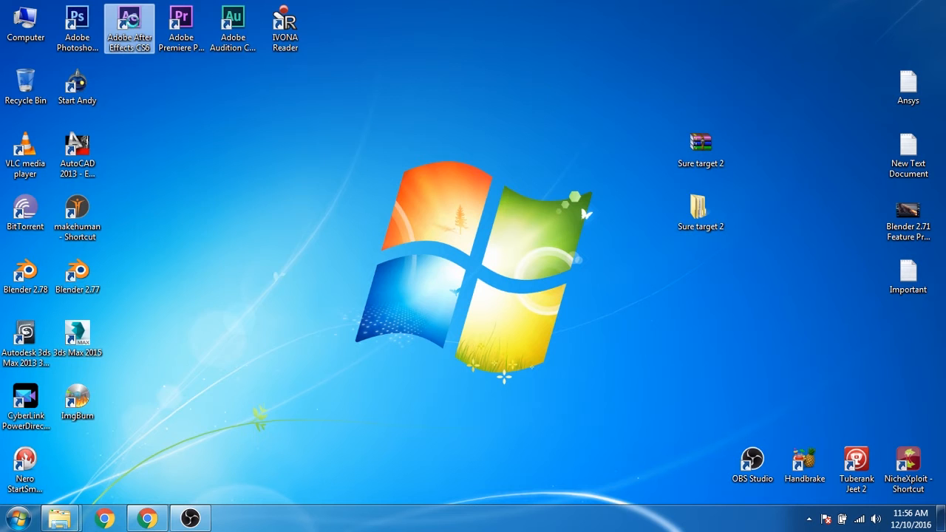
Paste SureTarget into the After Effects CS6 Plug-ins folder and minimize Explorer
{"action": "right_click", "coordinate": [130, 28]}
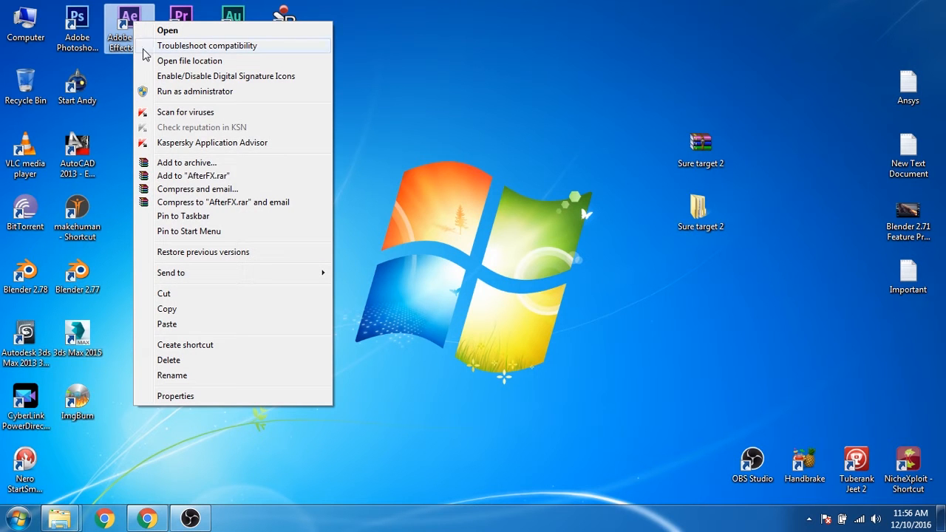
{"action": "left_click", "coordinate": [189, 60]}
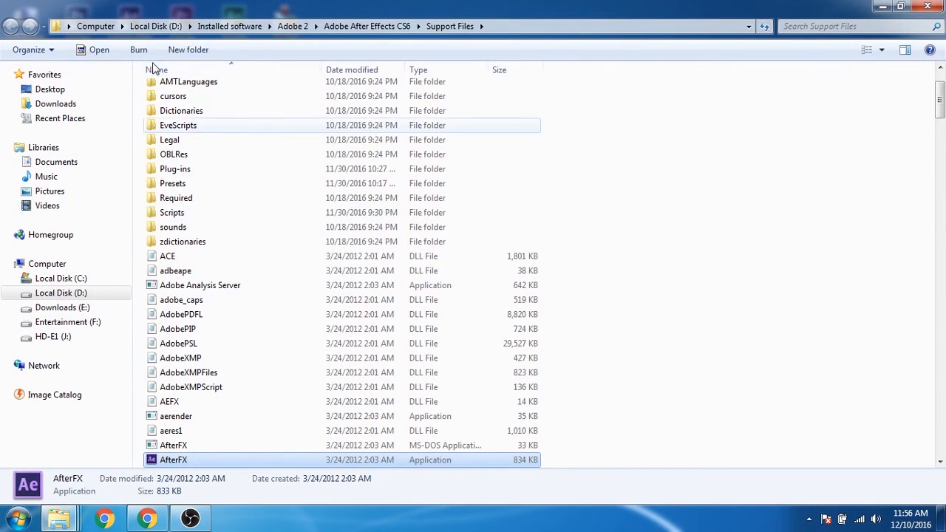
{"action": "left_click", "coordinate": [175, 168]}
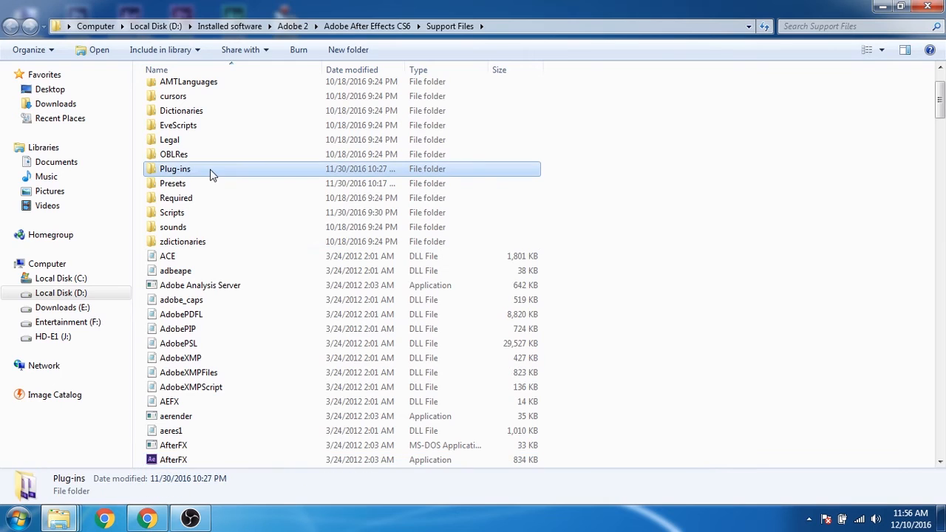
{"action": "double_click", "coordinate": [175, 169]}
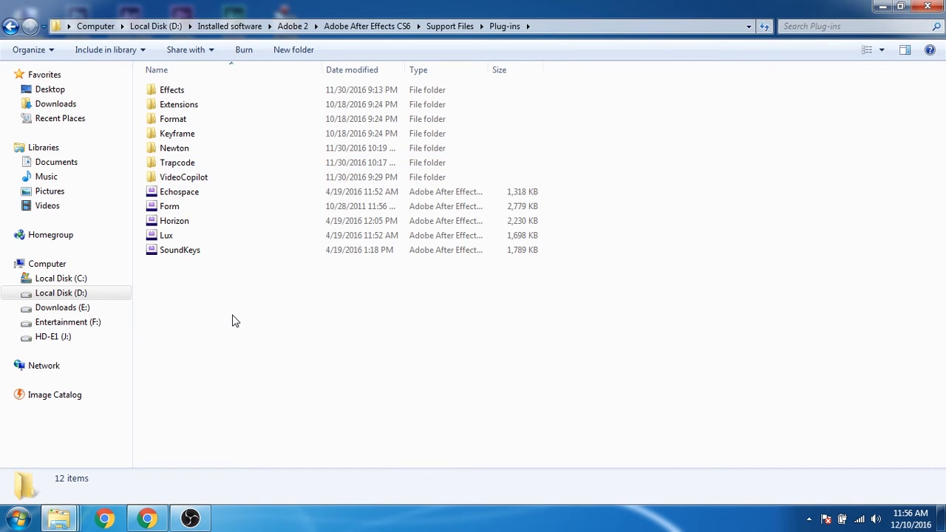
{"action": "right_click", "coordinate": [234, 320]}
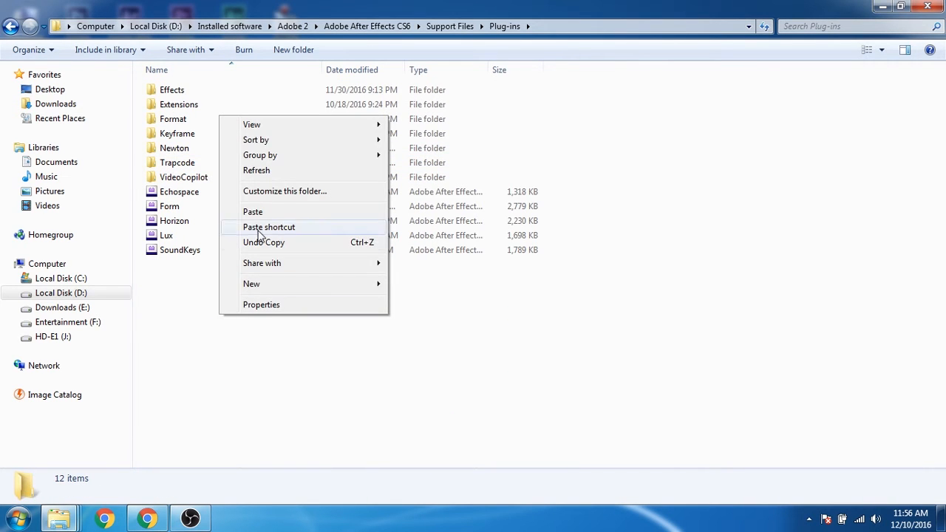
{"action": "left_click", "coordinate": [252, 211]}
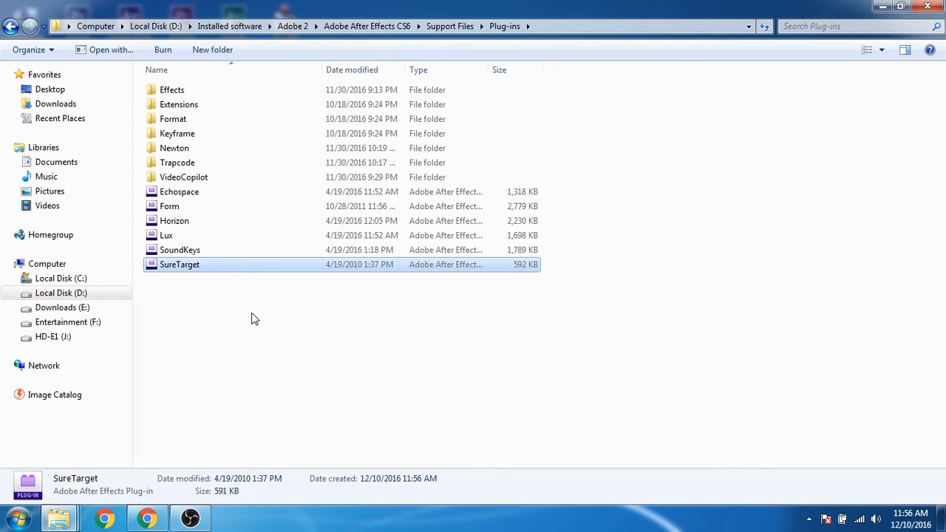
{"action": "left_click", "coordinate": [255, 318]}
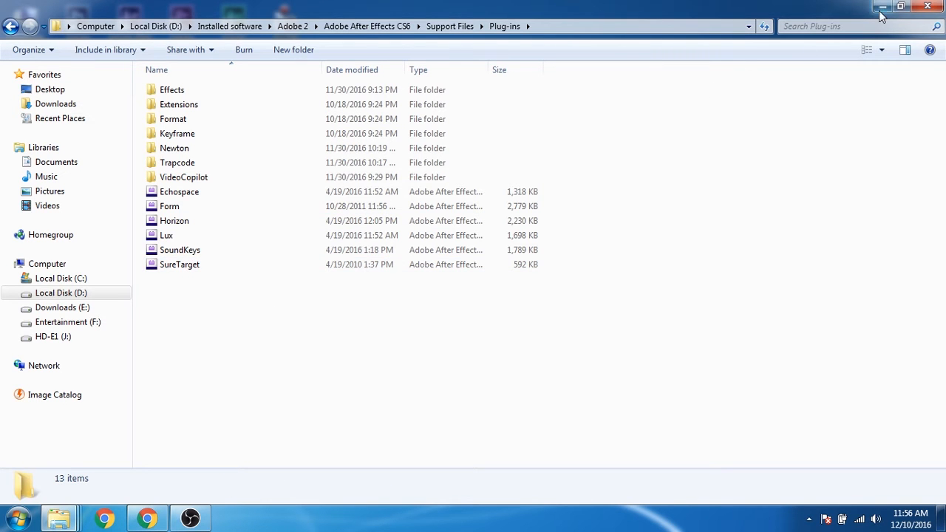
{"action": "left_click", "coordinate": [880, 7]}
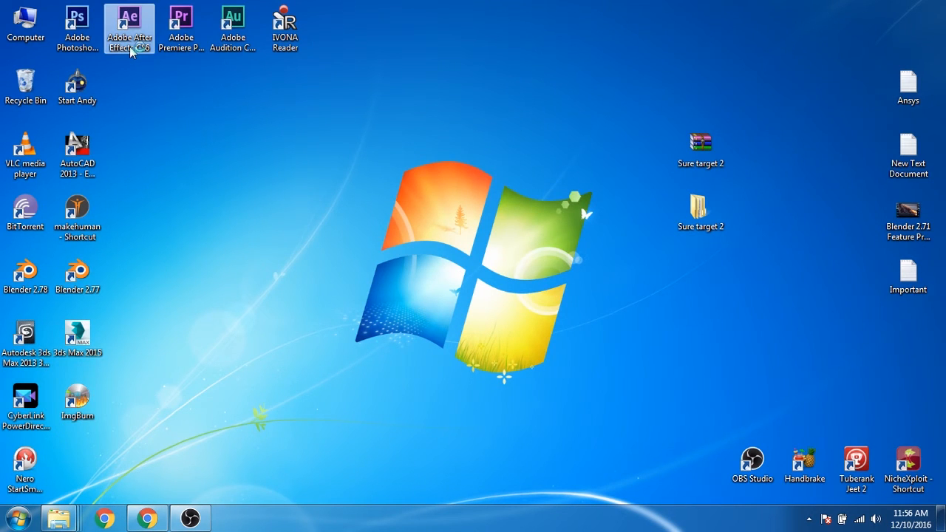
{"action": "mouse_move", "coordinate": [163, 168]}
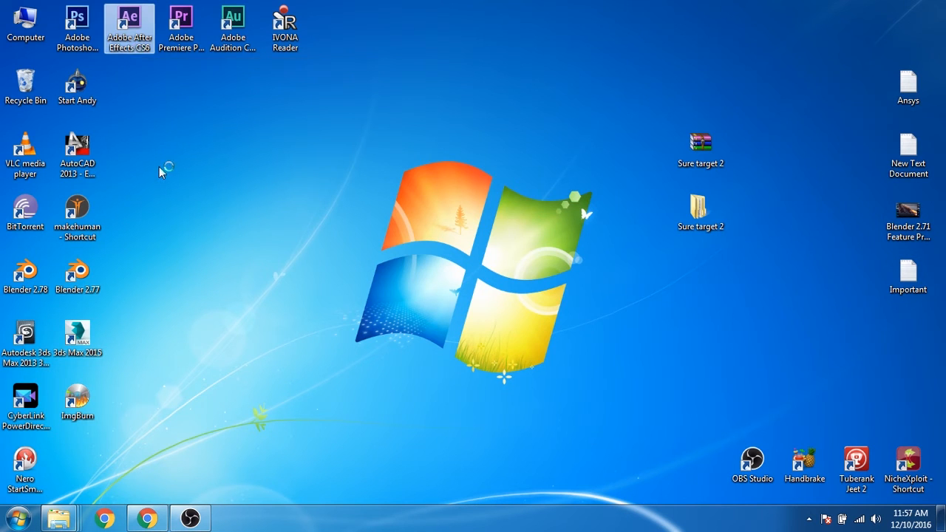
Launch After Effects CS6 from its desktop shortcut
{"action": "double_click", "coordinate": [129, 27]}
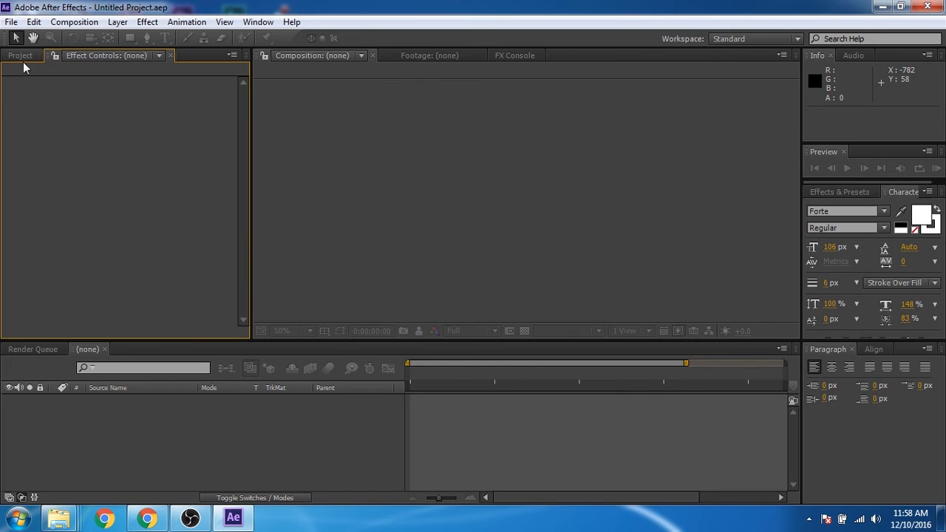
Create a new 1280x720 composition, Comp 1
{"action": "left_click", "coordinate": [19, 55]}
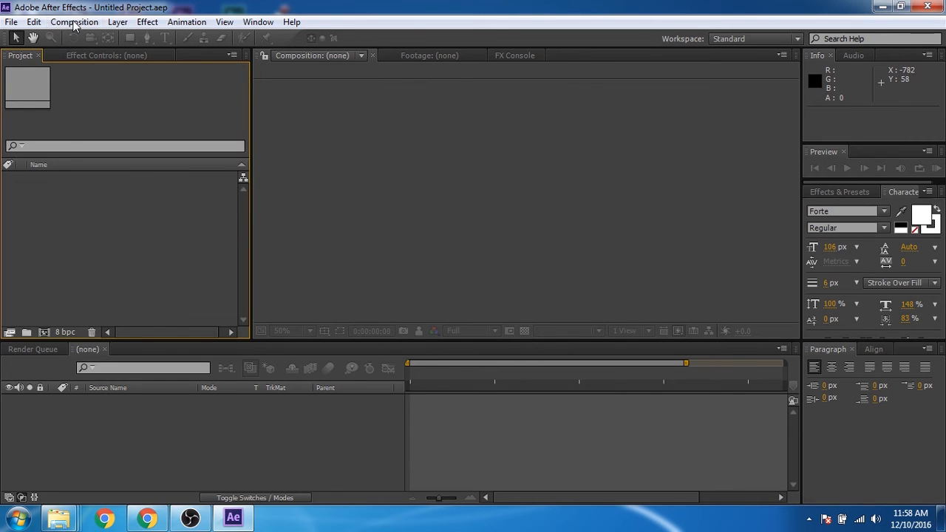
{"action": "left_click", "coordinate": [74, 21]}
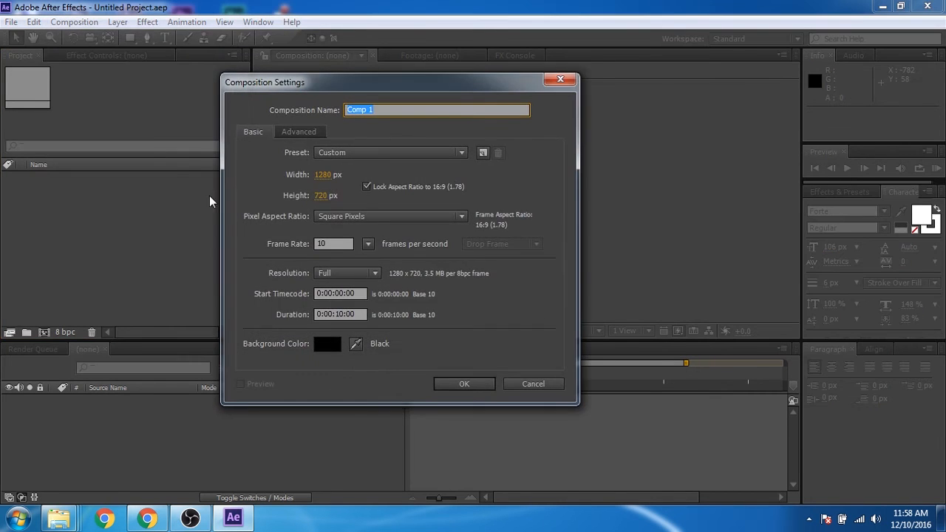
{"action": "left_click", "coordinate": [463, 384]}
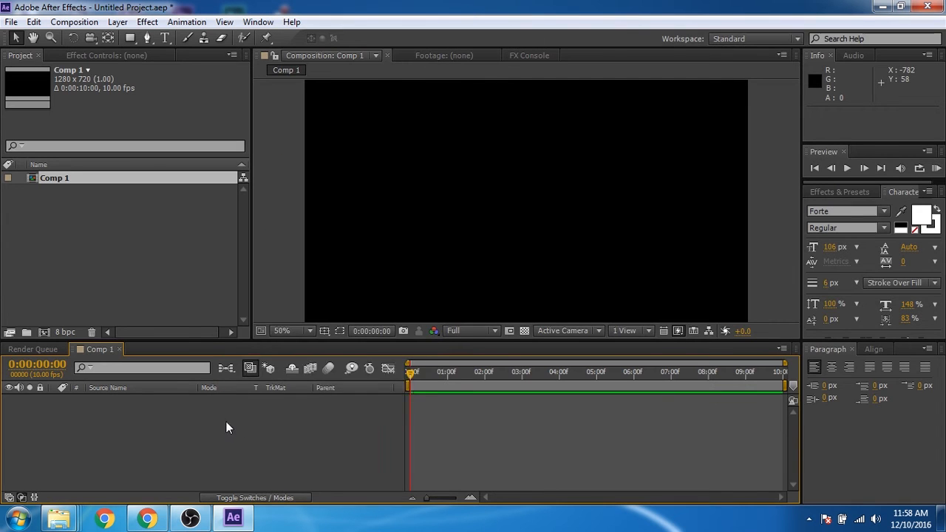
Add a black solid layer to Comp 1
{"action": "right_click", "coordinate": [229, 427]}
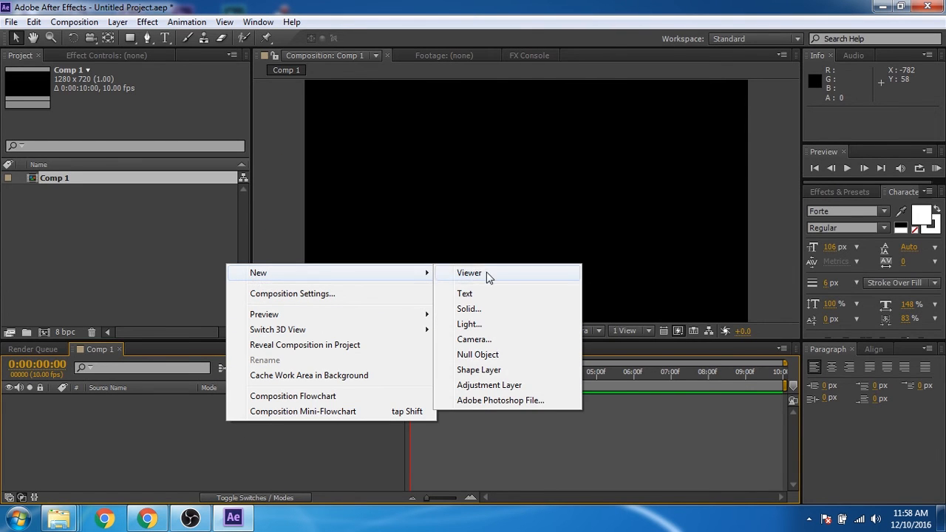
{"action": "left_click", "coordinate": [468, 309]}
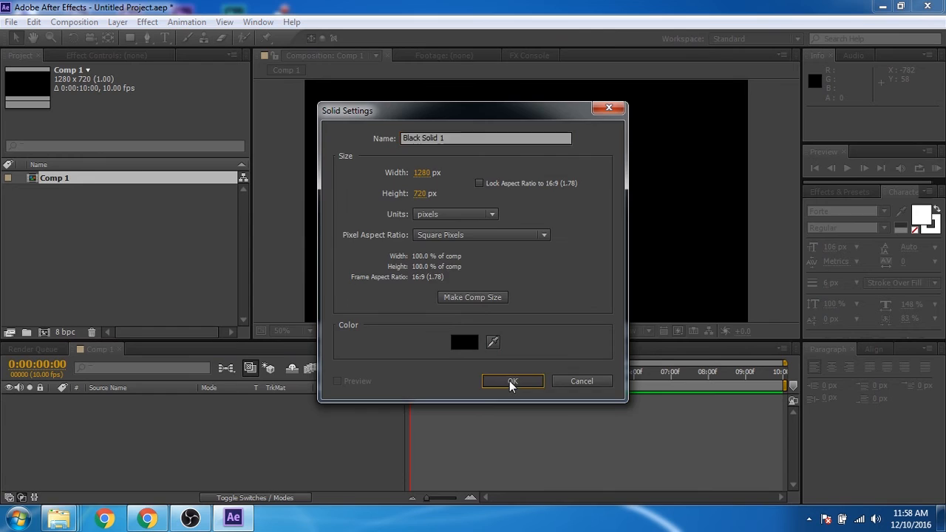
{"action": "left_click", "coordinate": [512, 381]}
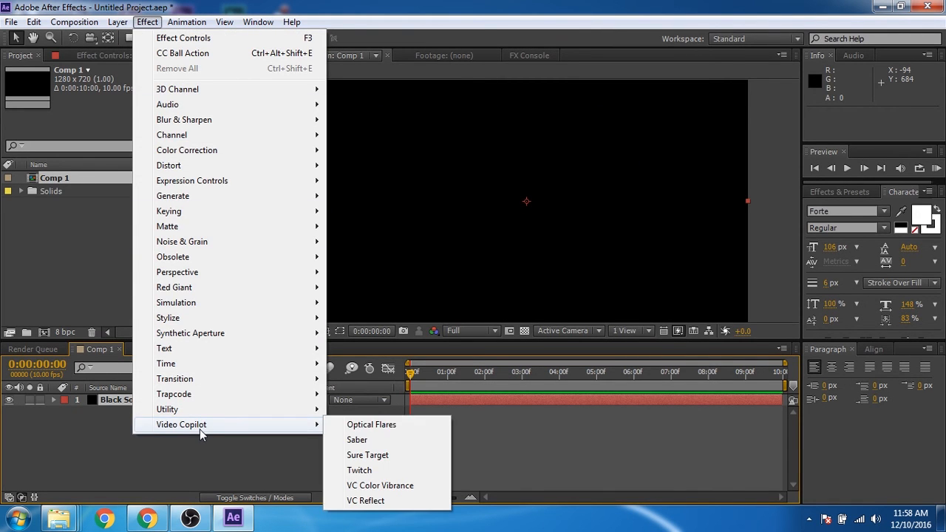
{"action": "mouse_move", "coordinate": [367, 454]}
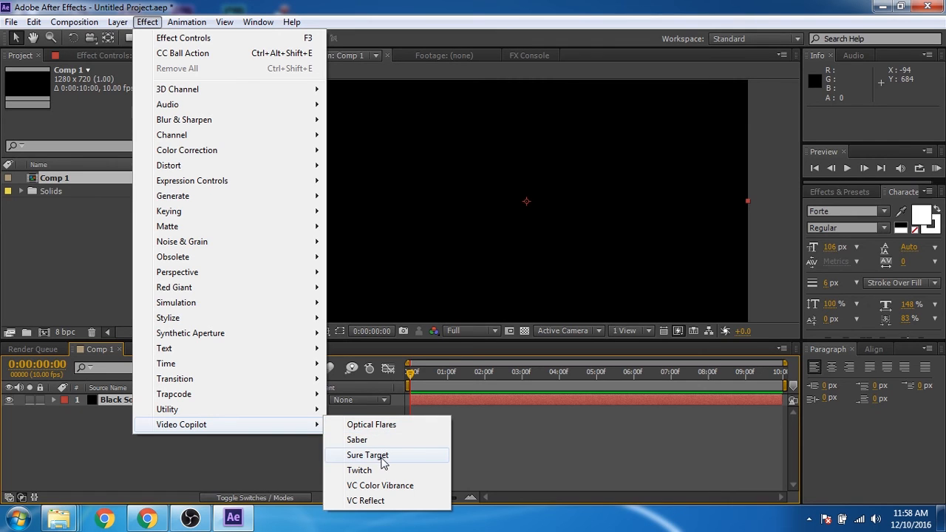
{"action": "mouse_move", "coordinate": [379, 461]}
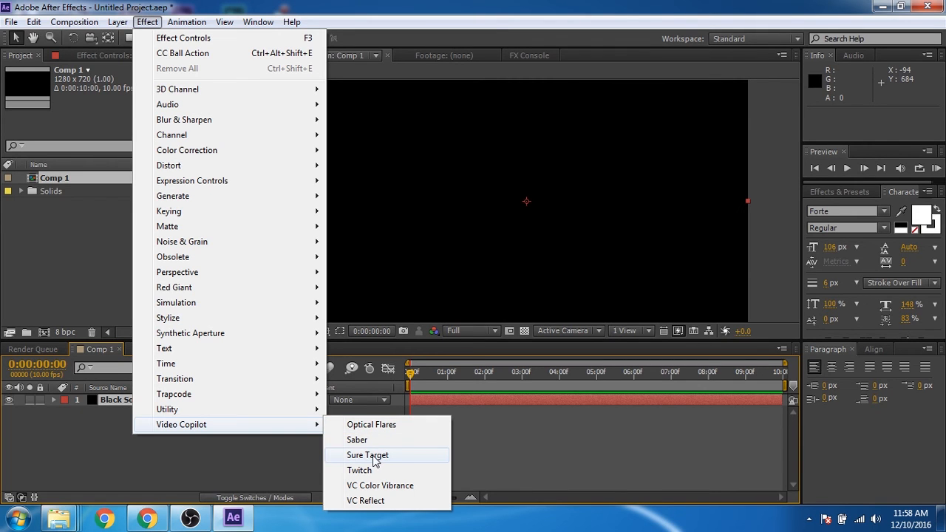
Apply Video Copilot's Sure Target effect to Black Solid 1
{"action": "left_click", "coordinate": [367, 455]}
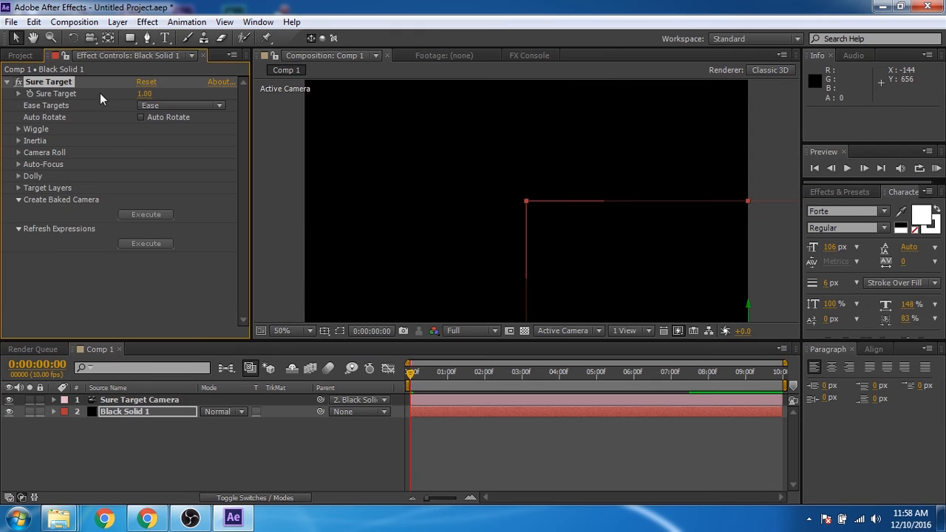
{"action": "mouse_move", "coordinate": [59, 214]}
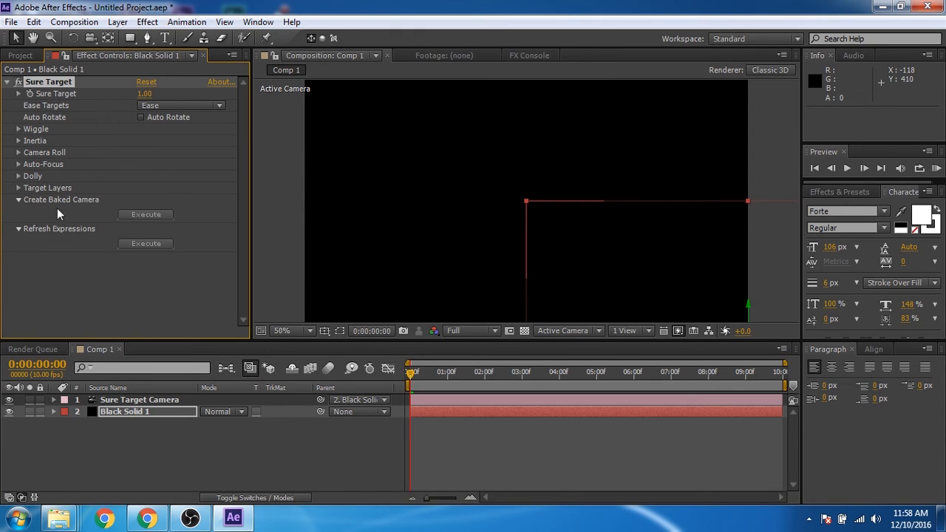
{"action": "mouse_move", "coordinate": [33, 198]}
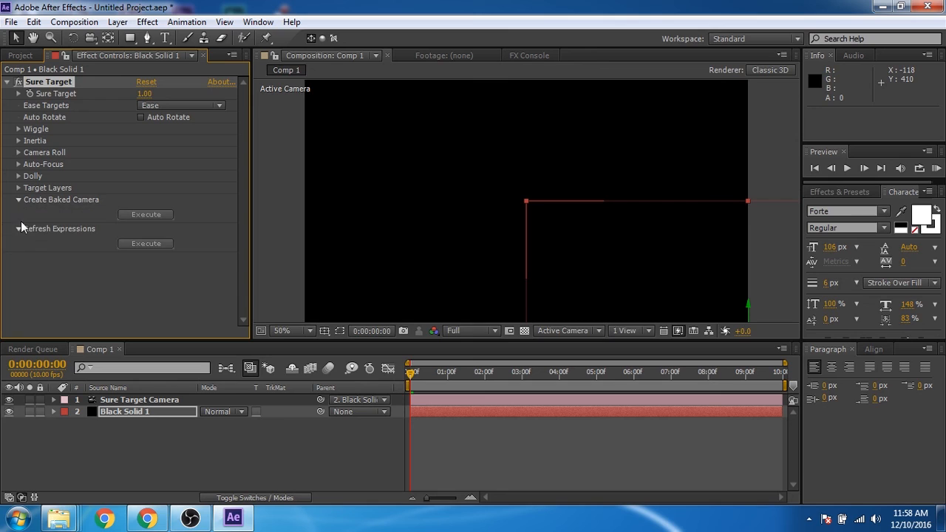
{"action": "mouse_move", "coordinate": [23, 221]}
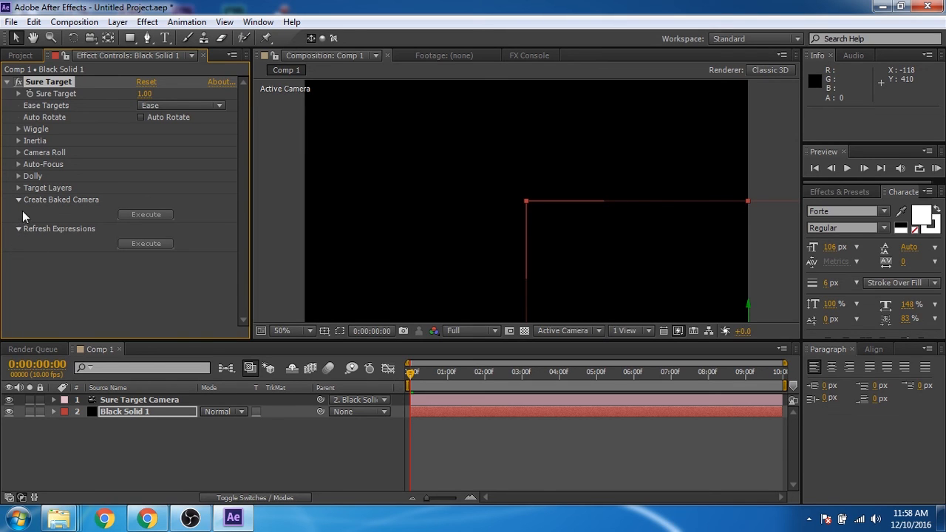